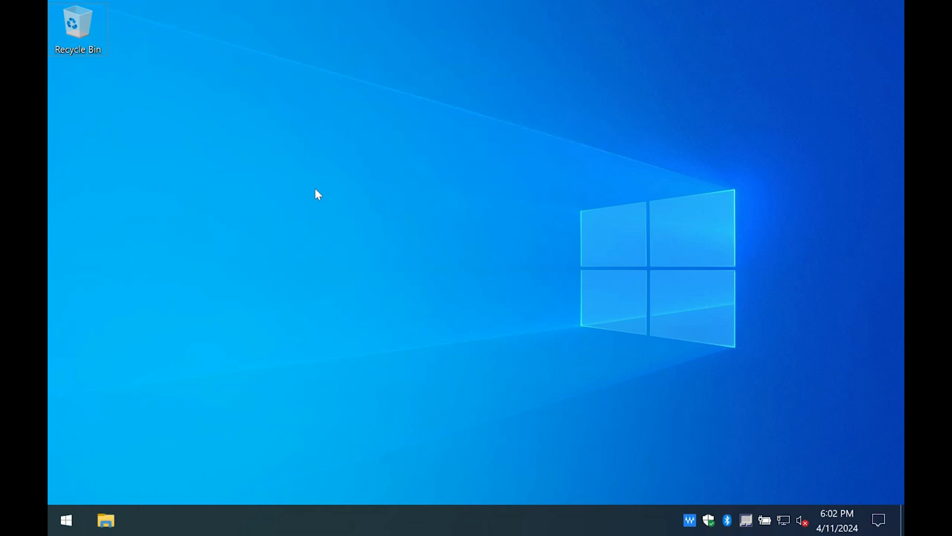
Launch PowerShell as administrator, accept UAC, and run wsl --install
text(powershell)
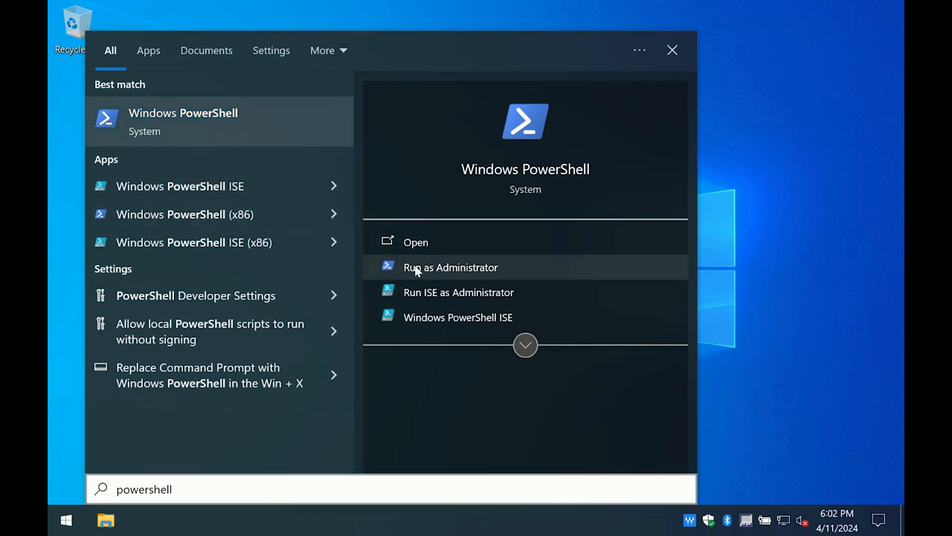
click(450, 267)
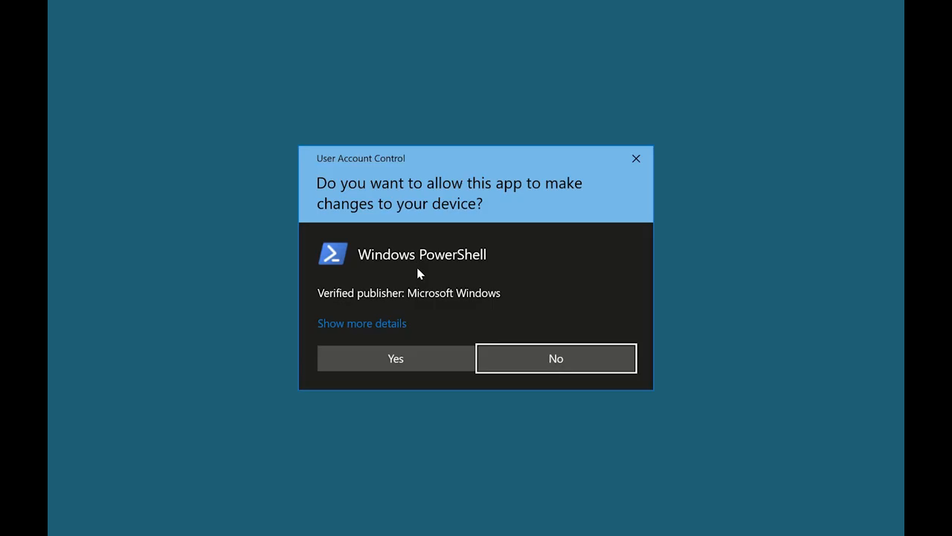
click(395, 358)
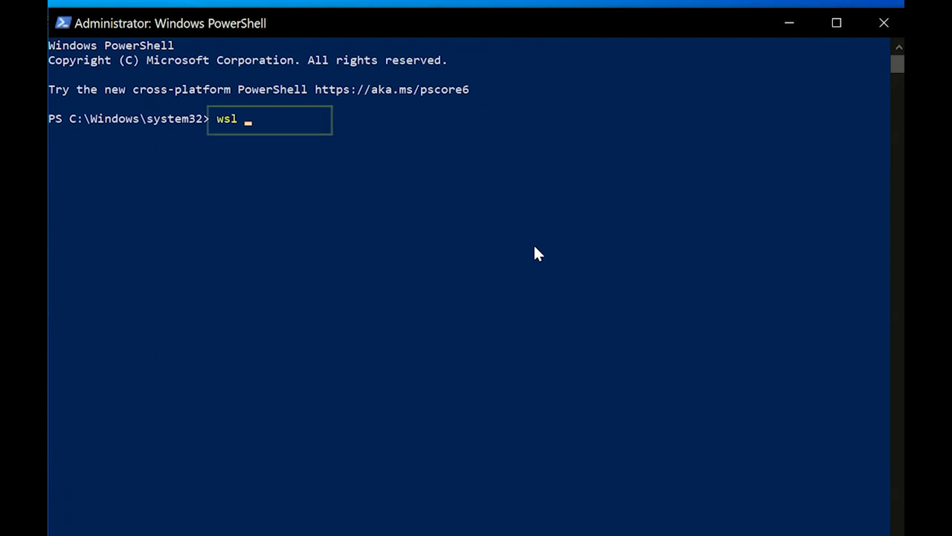
text(--install)
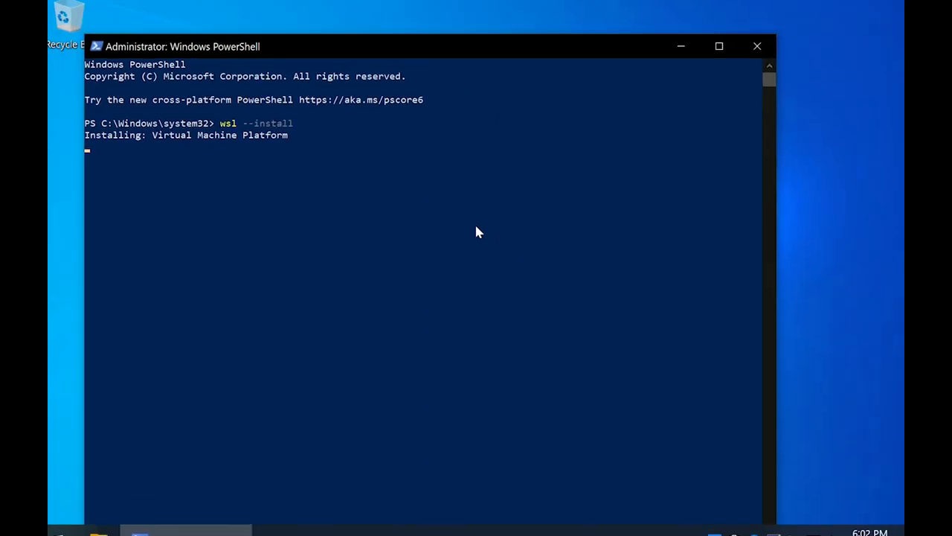
Restart Windows, then create the Ubuntu UNIX user 'analyst' with a password
click(66, 488)
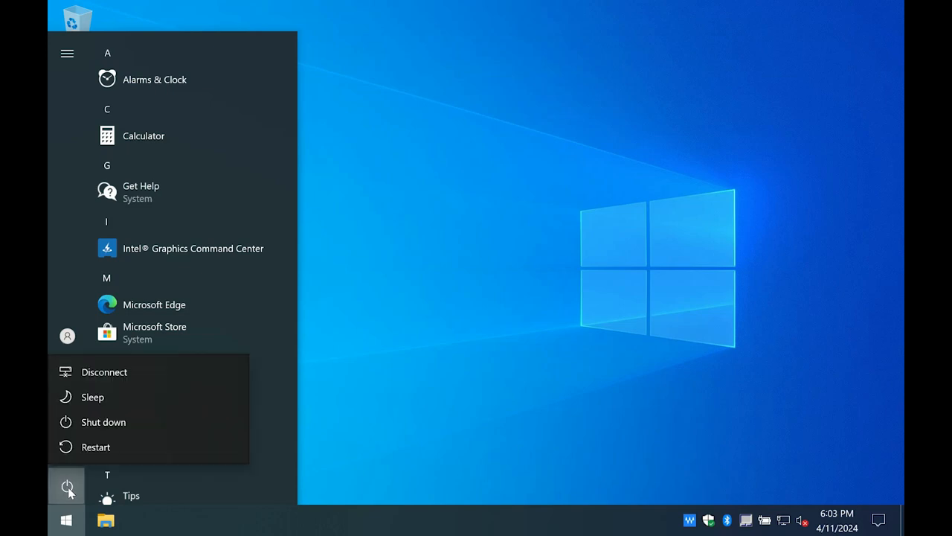
click(95, 446)
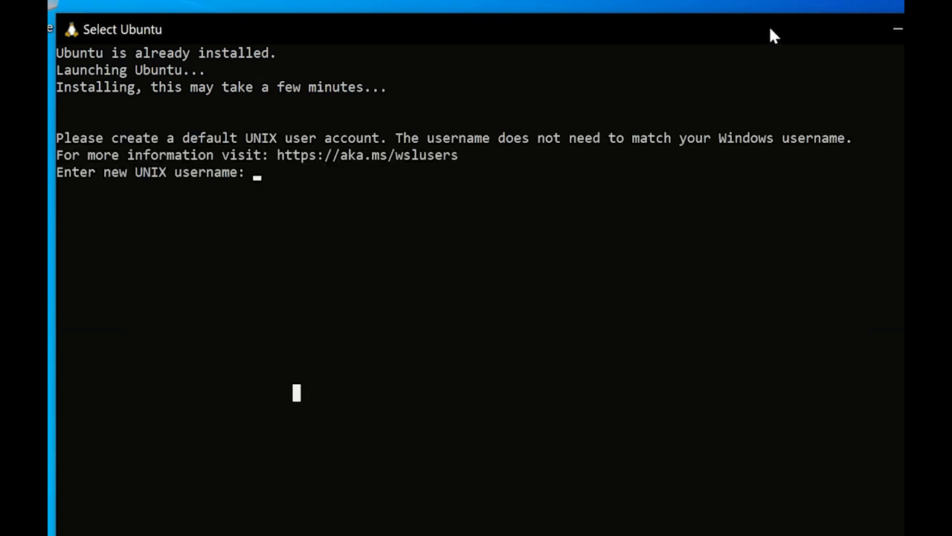
text(analyst)
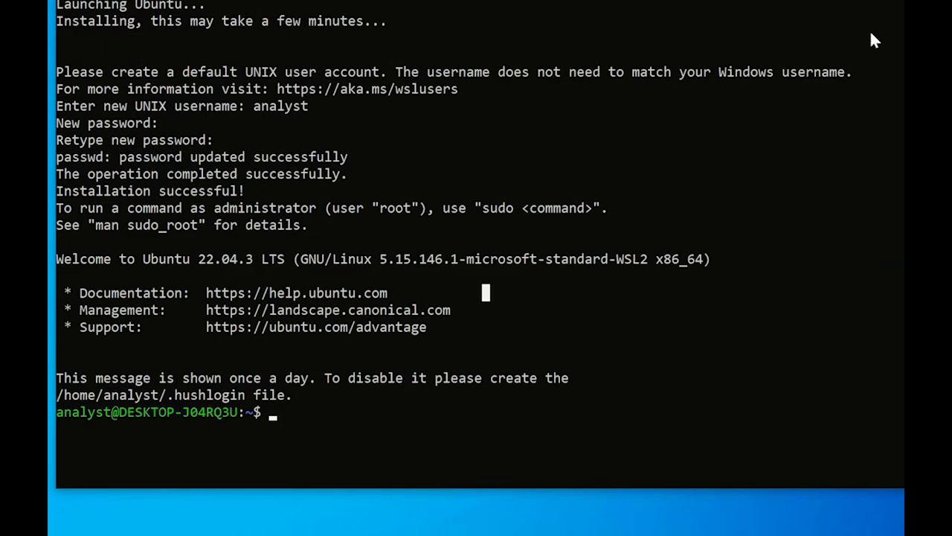
text(curl -fs)
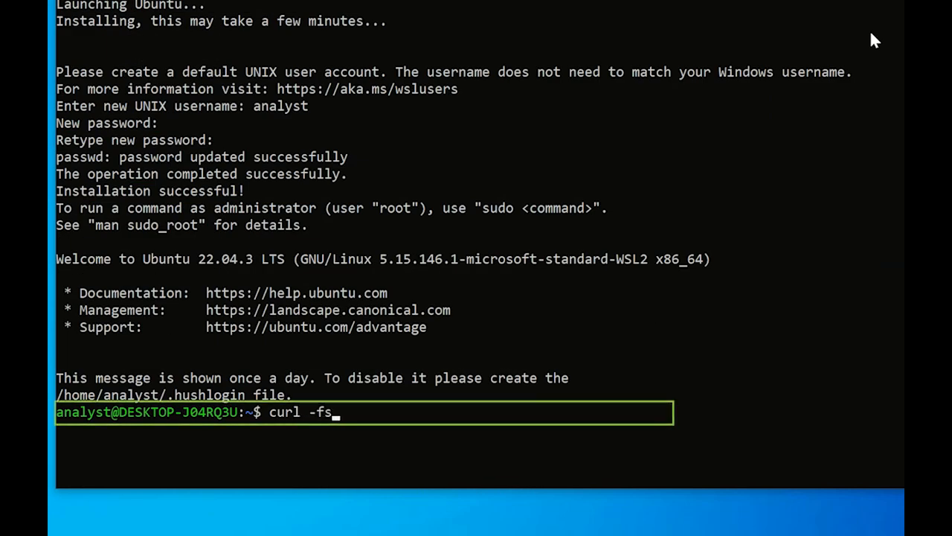
text(SL https://get.)
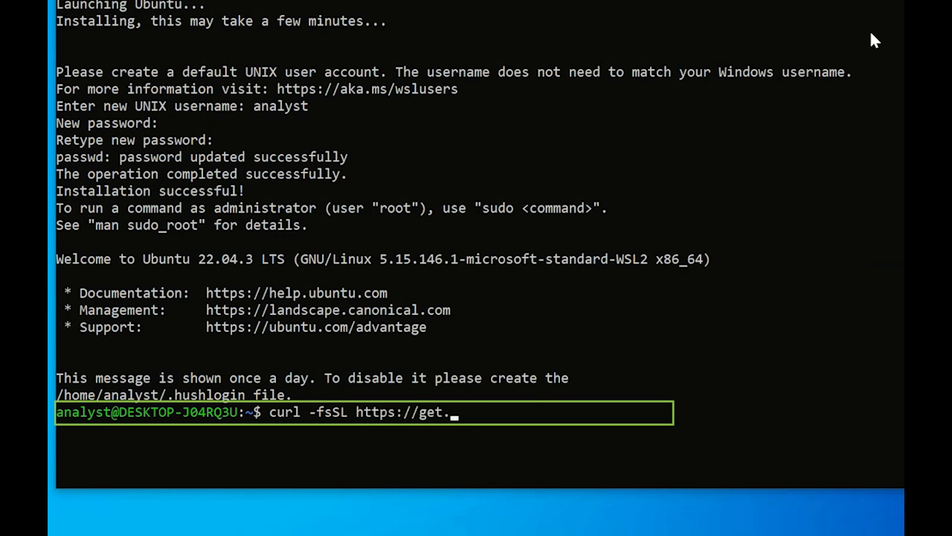
text(docker.com/)
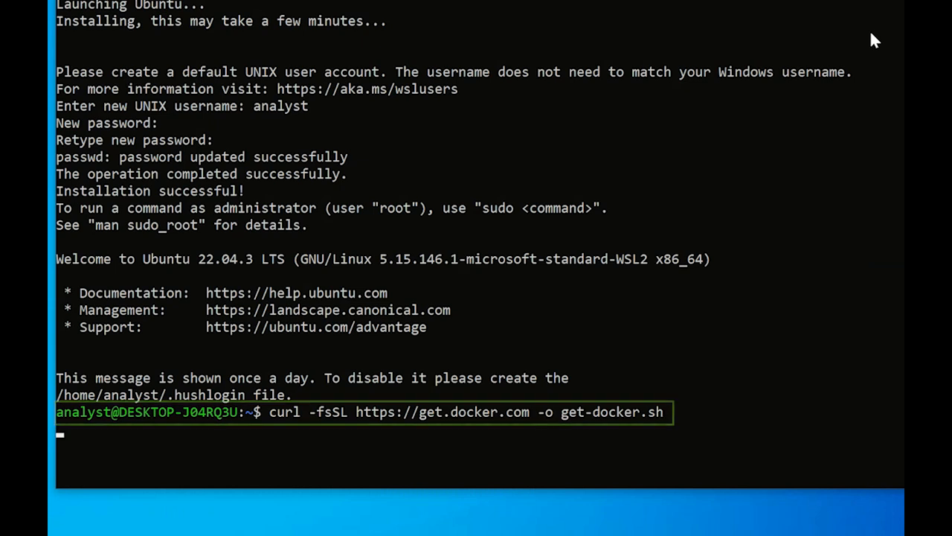
text(sudo sh get-docker.sh)
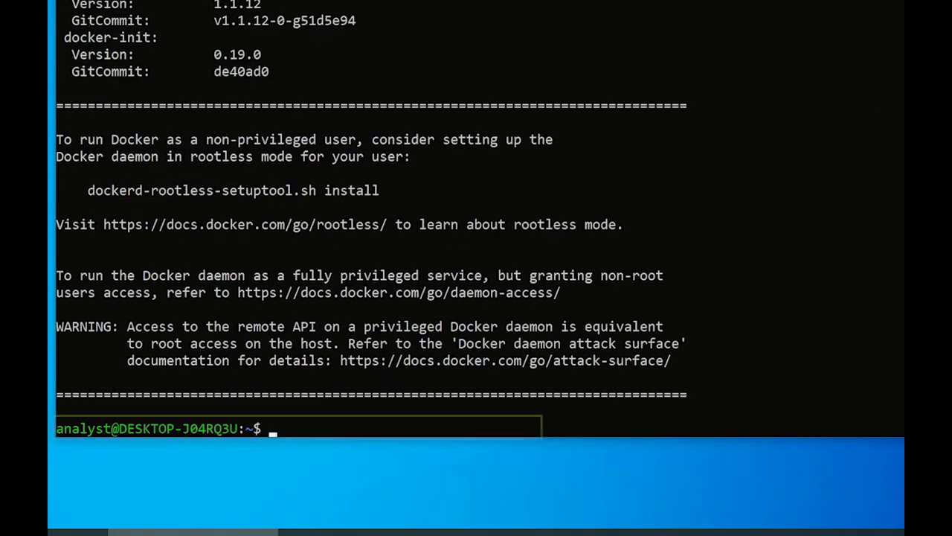
Add 'analyst' to the docker group, run sudo update-alternatives, and confirm Docker 26.0.1 and Compose v2.26.1
text(sudo usermod -a -G docker an)
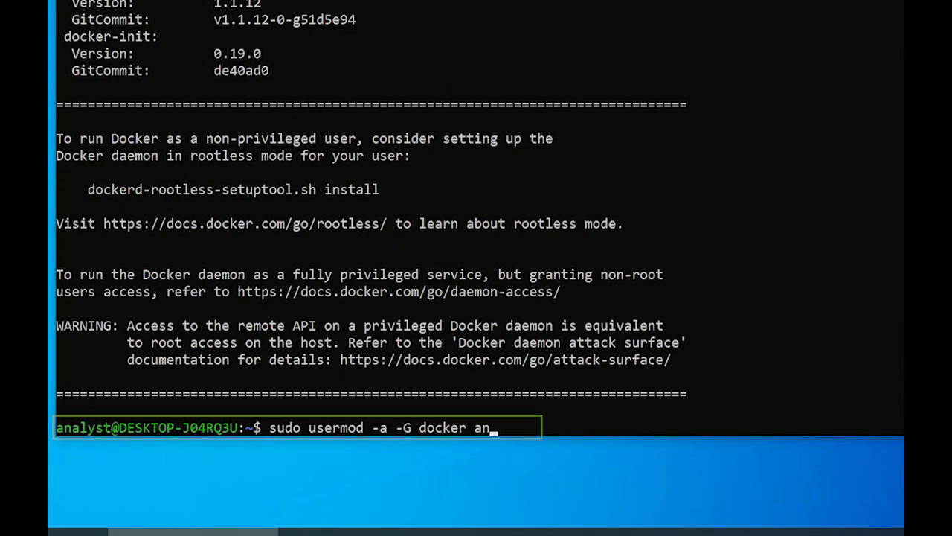
text(alyst)
text(docker compose version)
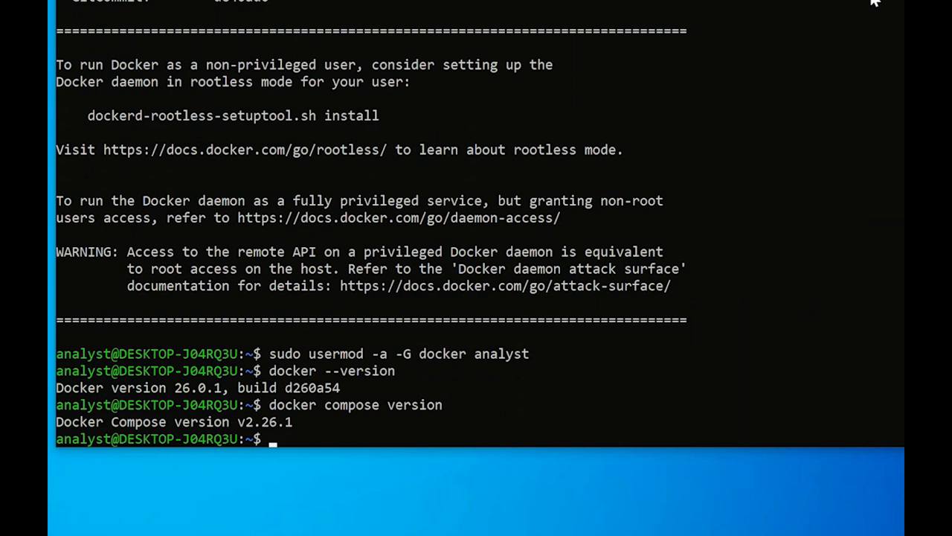
text(sudo update-alte)
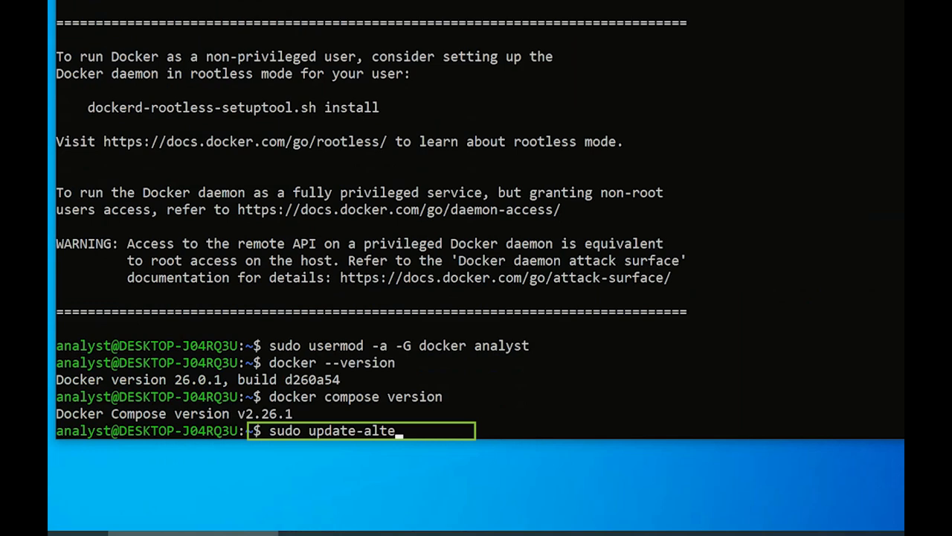